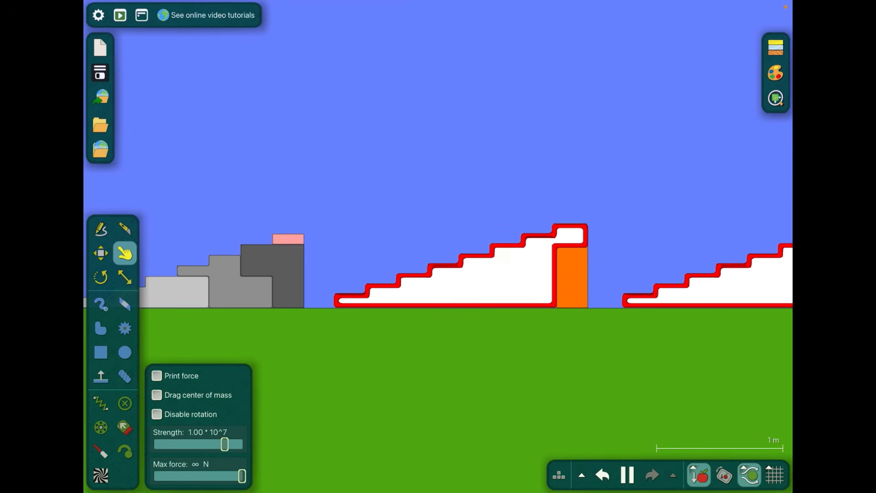
# Step: Open the Numberblocks Algodoo video in YouTube with its comments listed beside the player
pyautogui.click(101, 277)
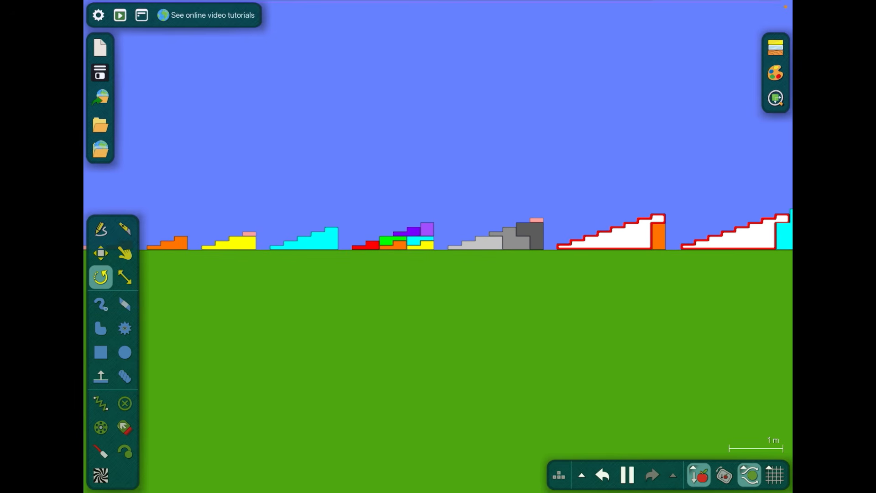
pyautogui.click(100, 253)
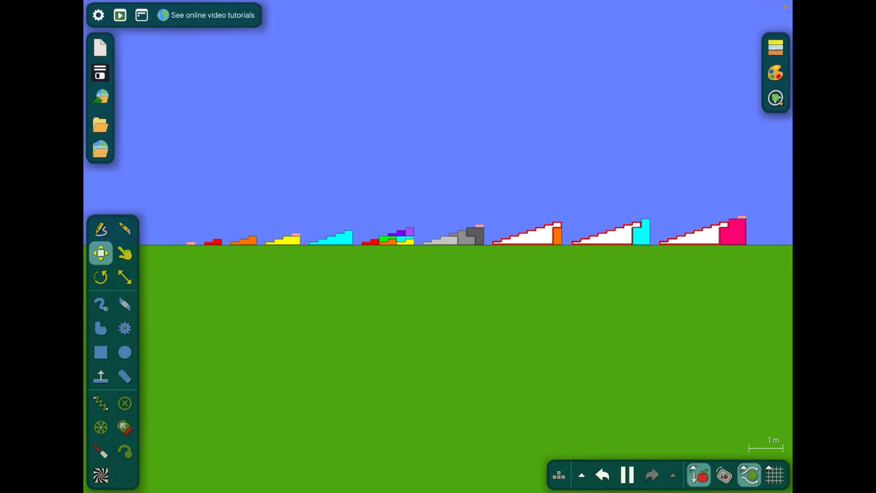
pyautogui.click(125, 278)
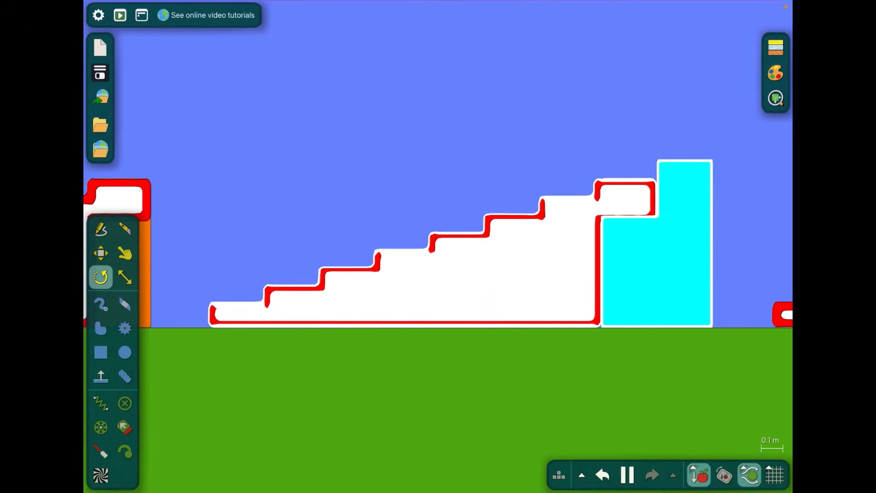
pyautogui.click(124, 252)
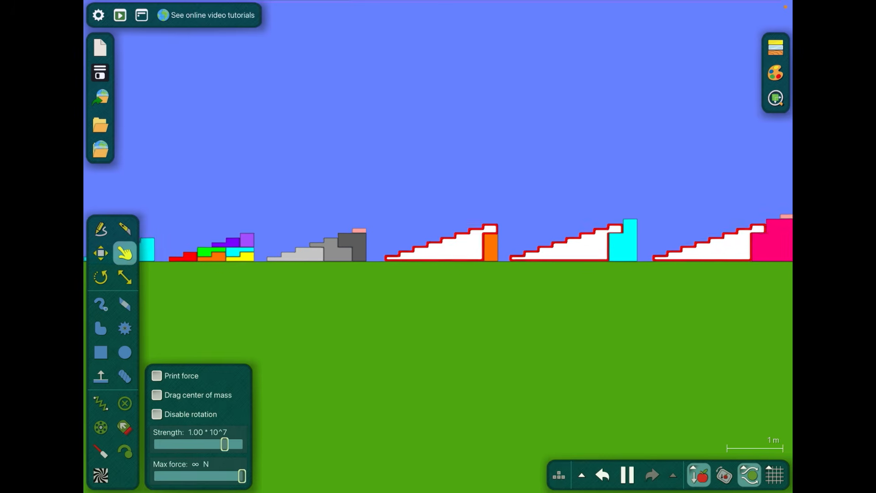
pyautogui.hscroll(-3)
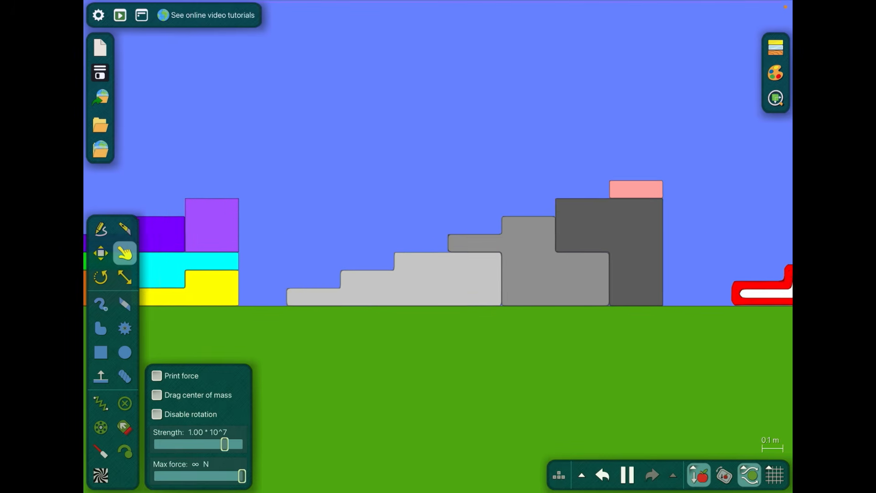
pyautogui.click(626, 476)
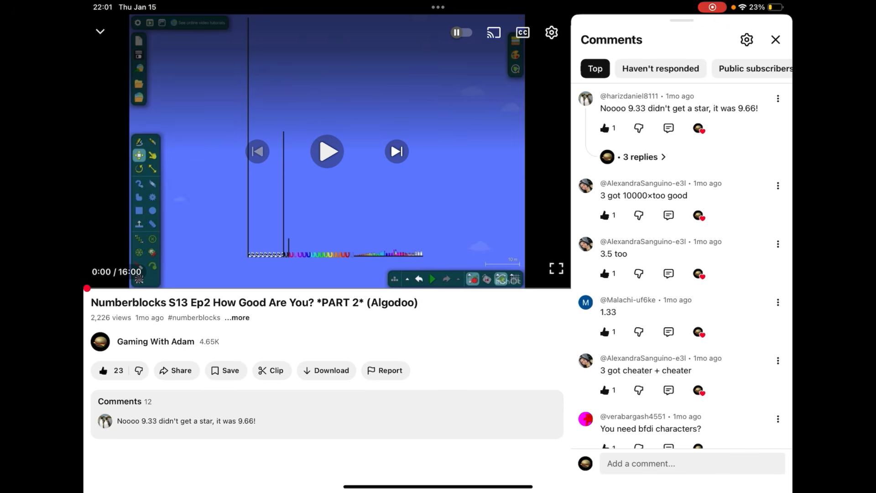
# Step: Read the top comment's 3 replies, then return to the Algodoo staircase scene
pyautogui.click(640, 156)
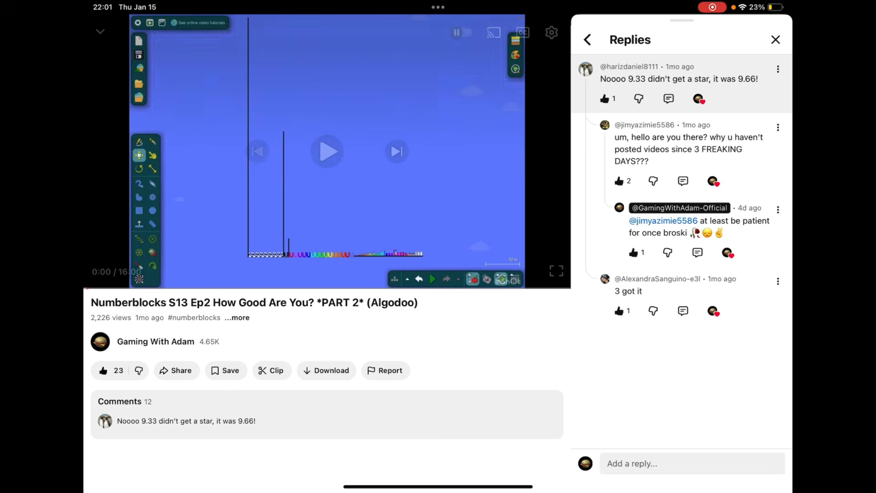
pyautogui.click(327, 151)
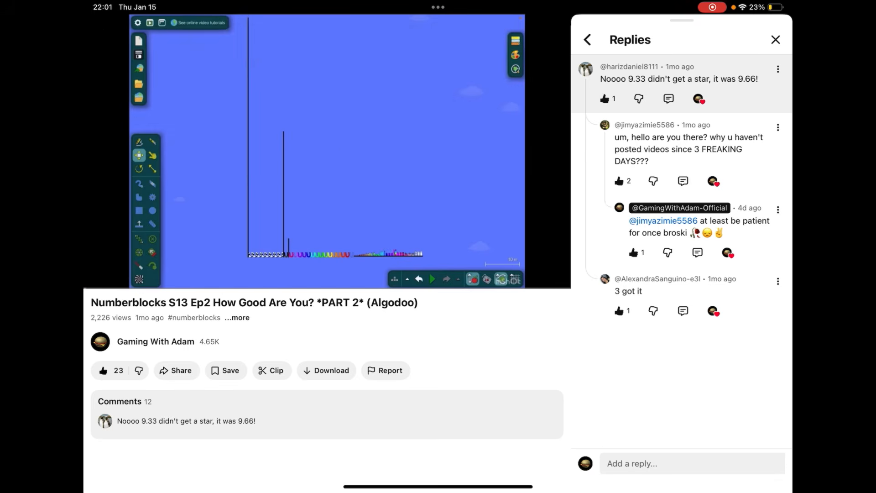
pyautogui.click(585, 69)
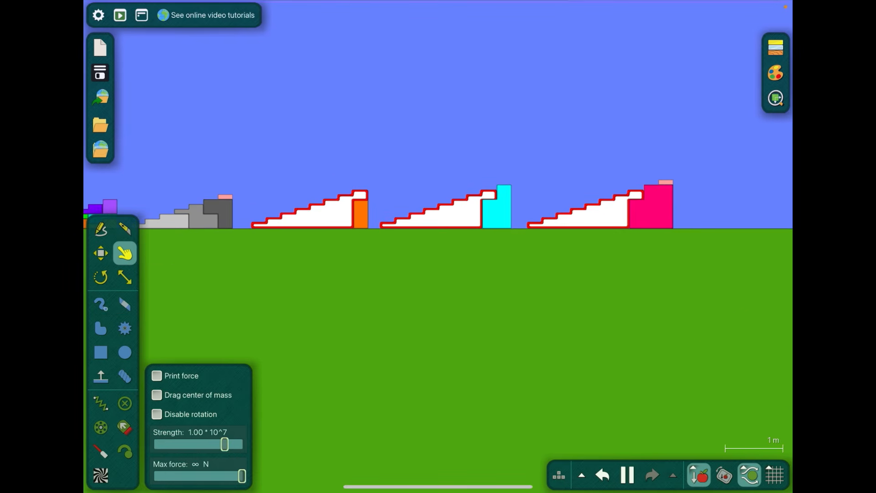
pyautogui.click(100, 252)
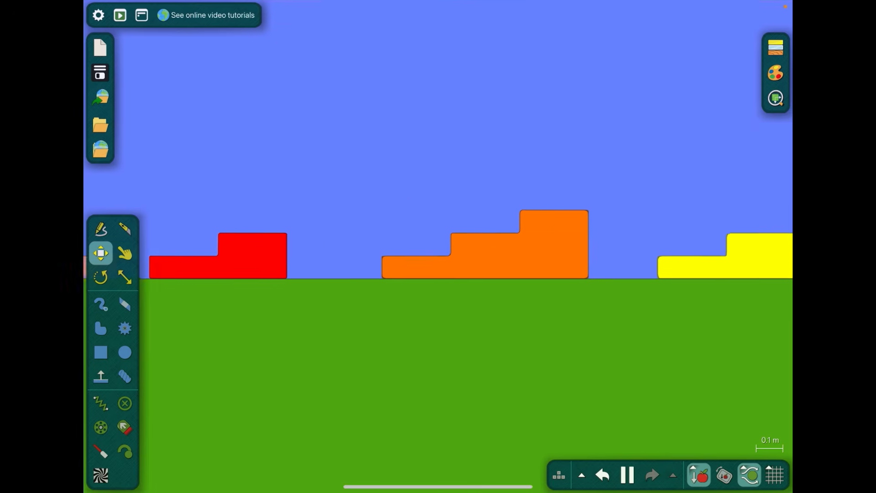
pyautogui.click(124, 277)
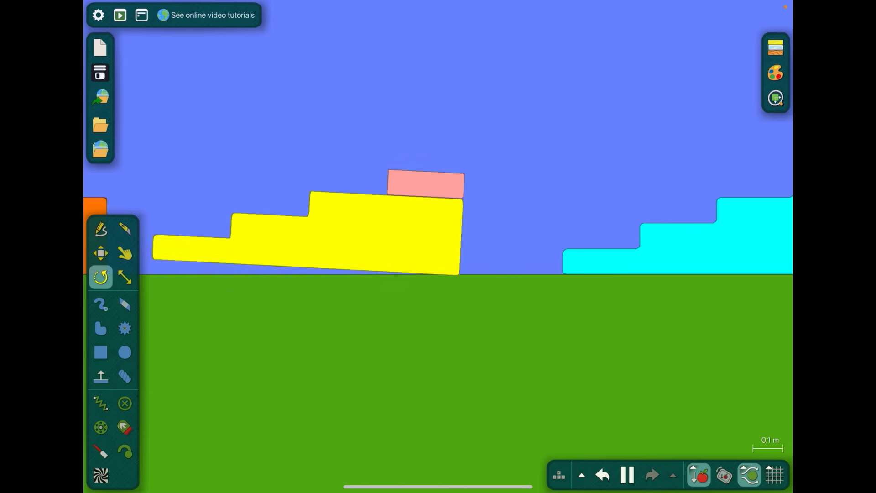
pyautogui.click(124, 254)
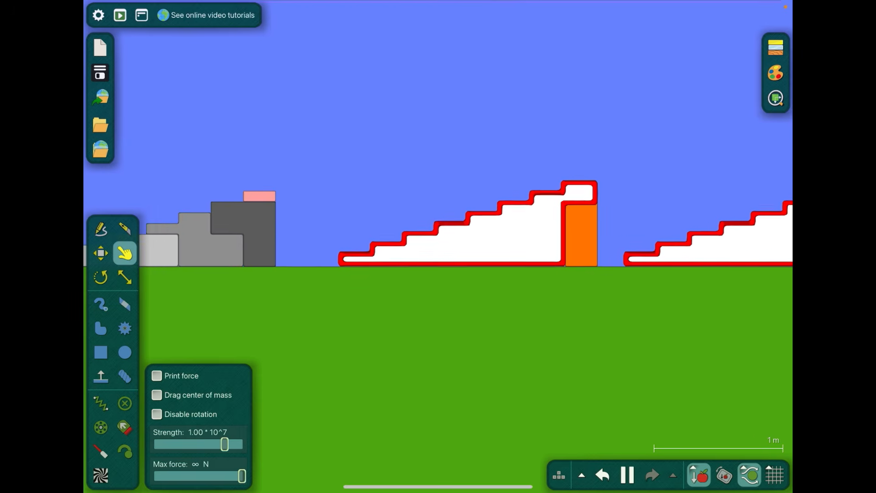
pyautogui.click(100, 276)
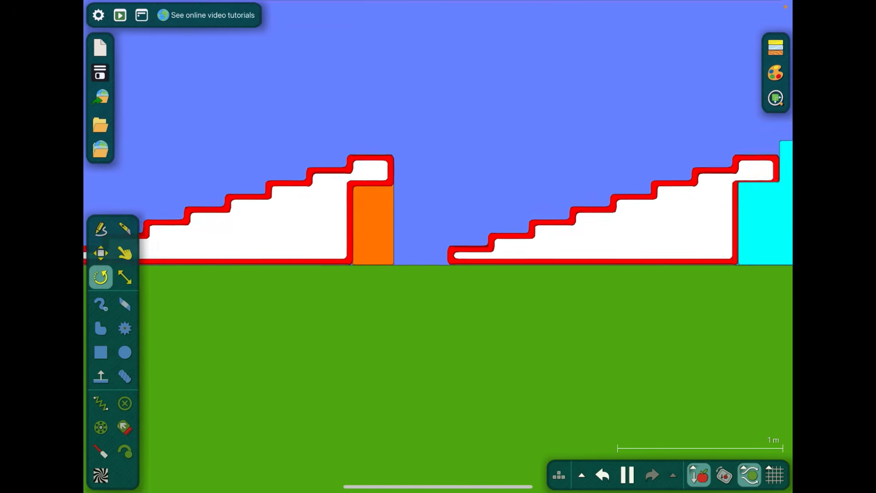
pyautogui.click(125, 253)
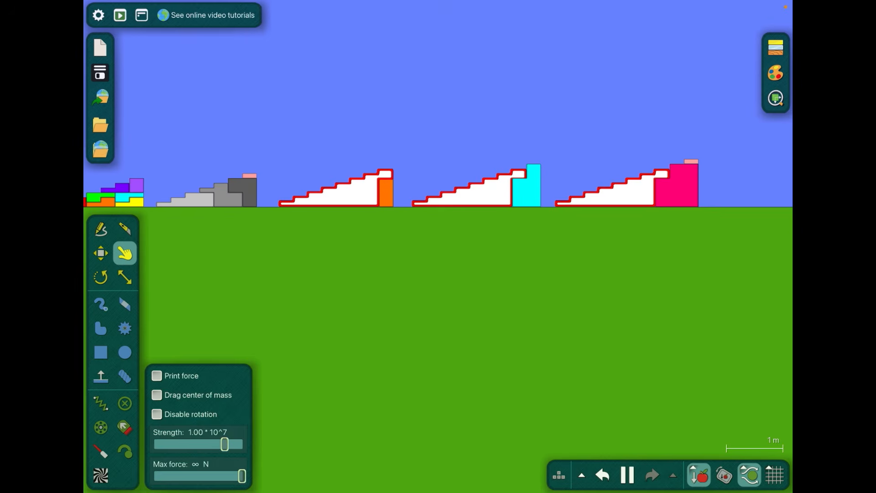
pyautogui.click(101, 252)
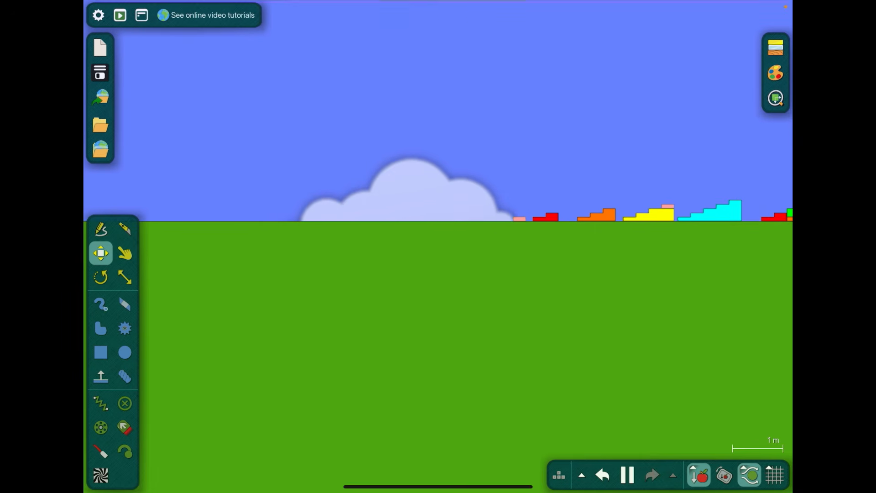
pyautogui.click(124, 253)
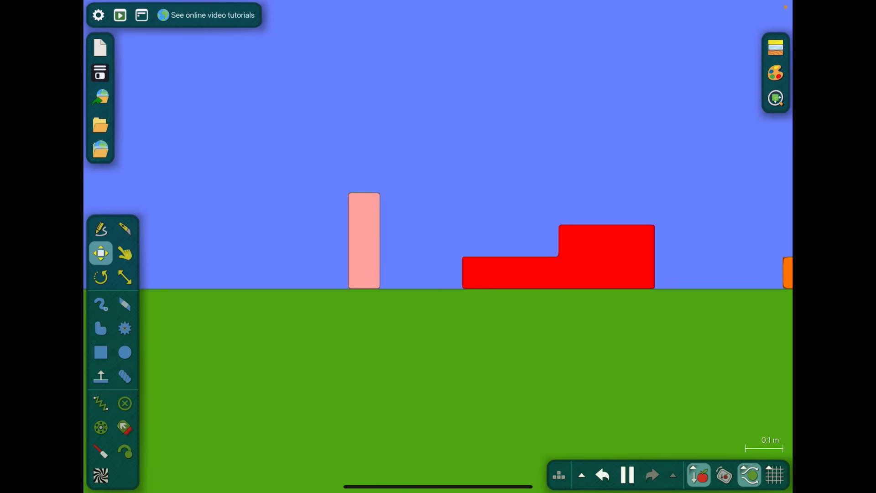
# Step: Draw a black stick figure with round ears and a pointed hat above the ground, pausing the simulation
pyautogui.click(101, 303)
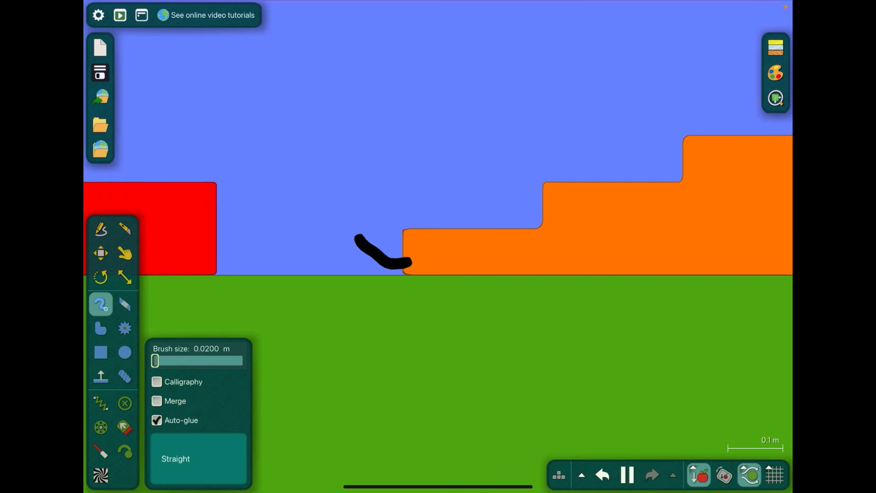
pyautogui.click(100, 252)
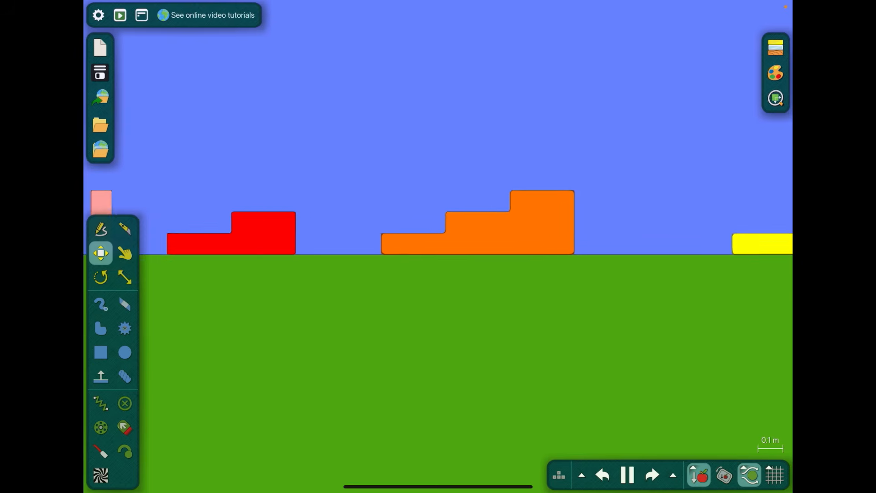
pyautogui.click(124, 253)
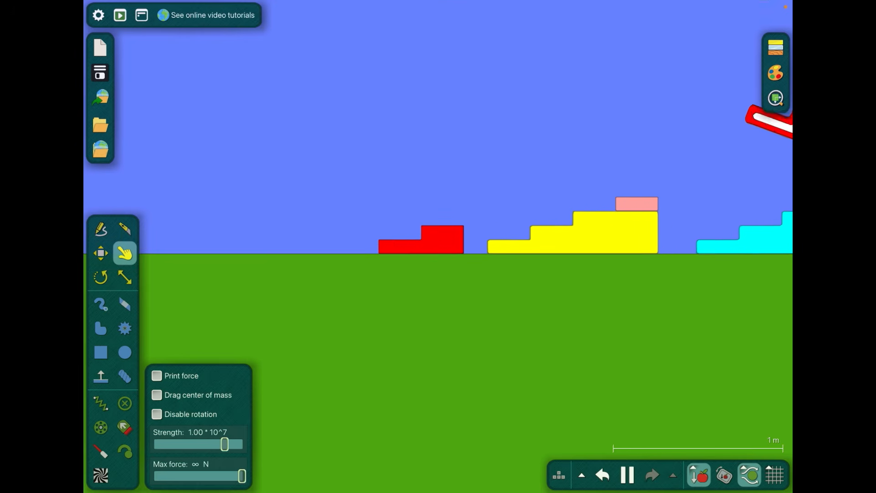
pyautogui.click(627, 475)
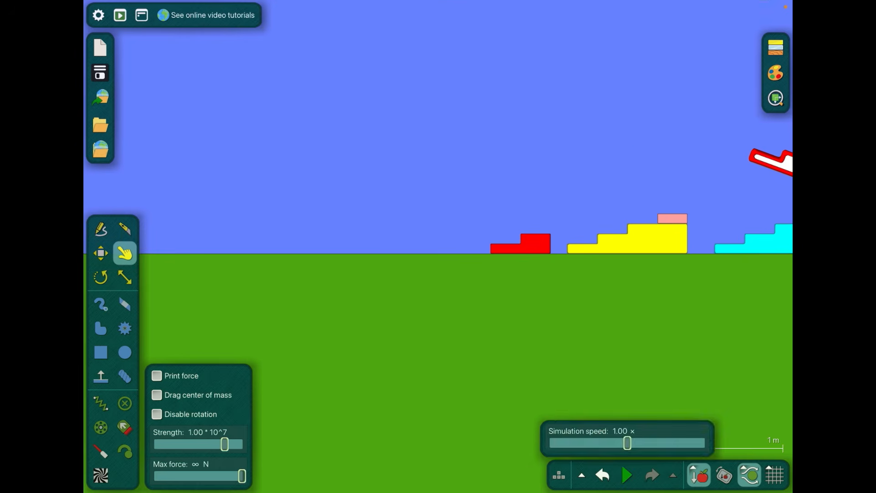
pyautogui.click(100, 304)
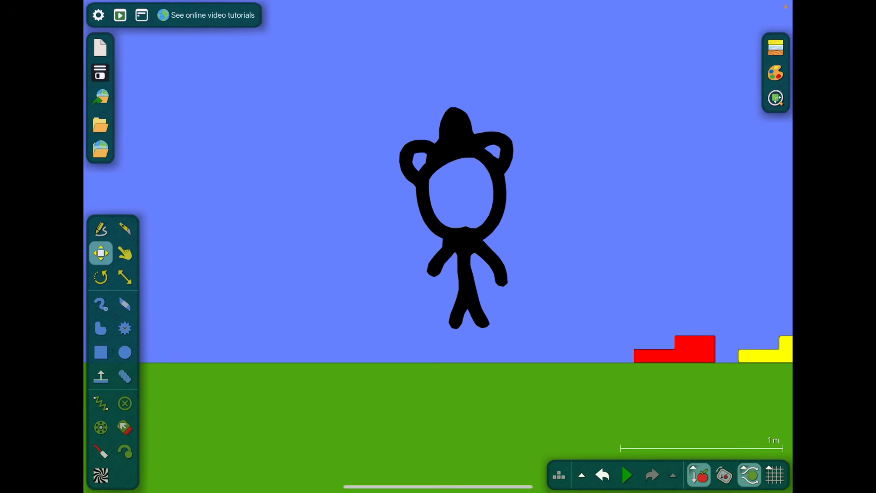
# Step: Start the simulation, then undo it before drawing a round head with two pointed ears
pyautogui.click(627, 475)
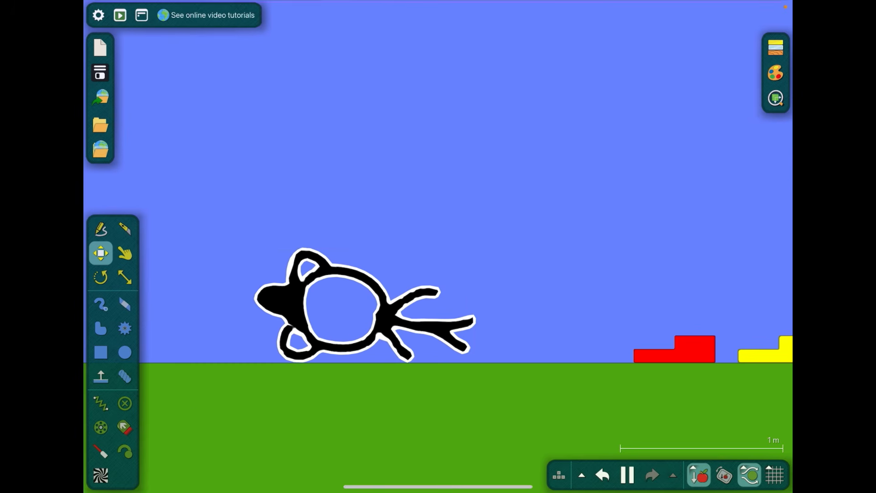
pyautogui.click(125, 252)
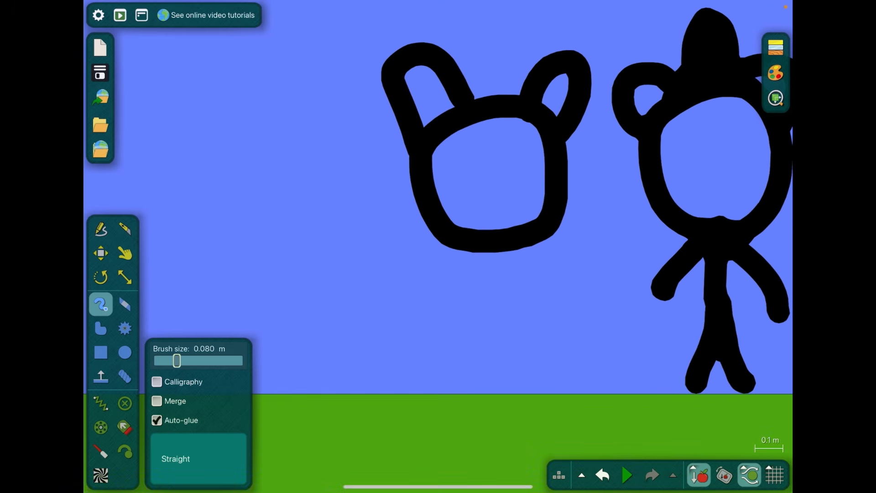
# Step: Add cat-eared, bowed and bear-eared stick figures beside the hatted one, then run the simulation
pyautogui.click(581, 475)
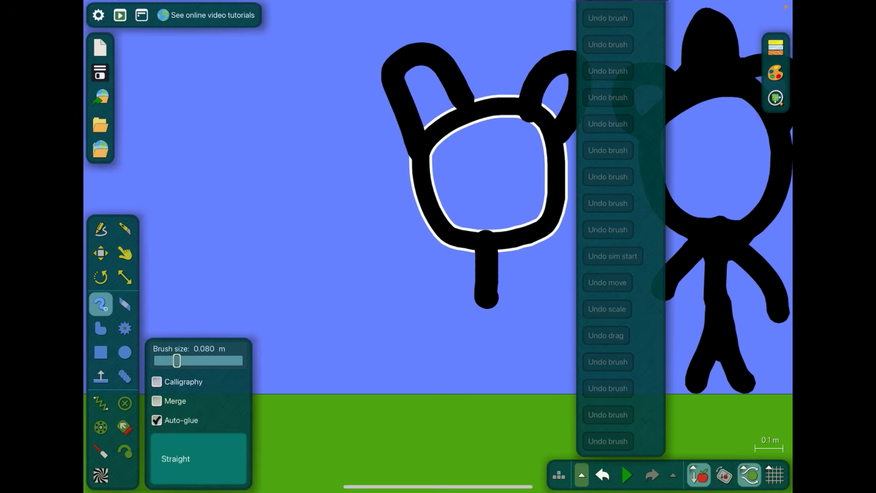
pyautogui.click(603, 476)
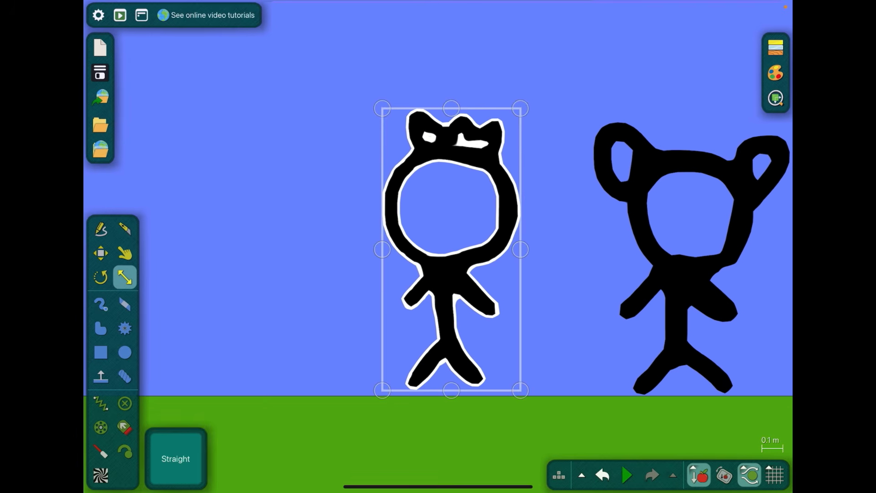
pyautogui.click(100, 304)
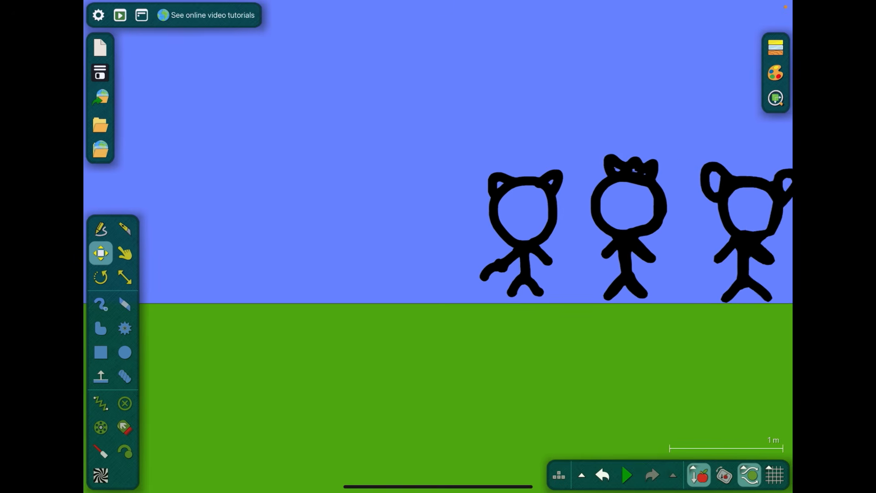
pyautogui.click(627, 476)
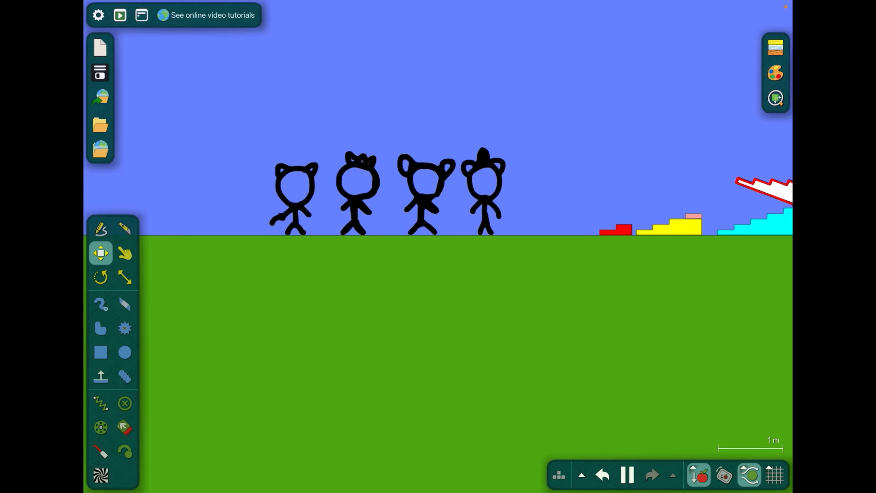
# Step: Throw the stick figures around with the Drag tool, then undo back to the pre-simulation scene
pyautogui.click(125, 253)
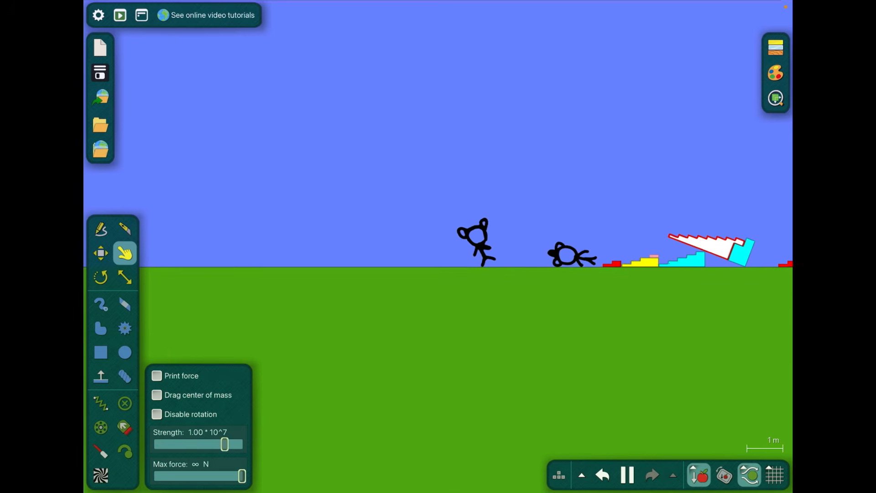
pyautogui.click(100, 252)
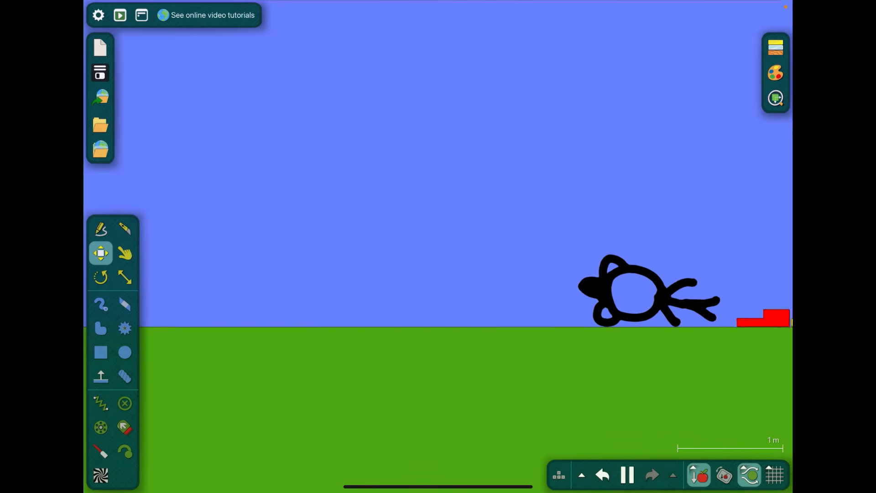
pyautogui.click(125, 253)
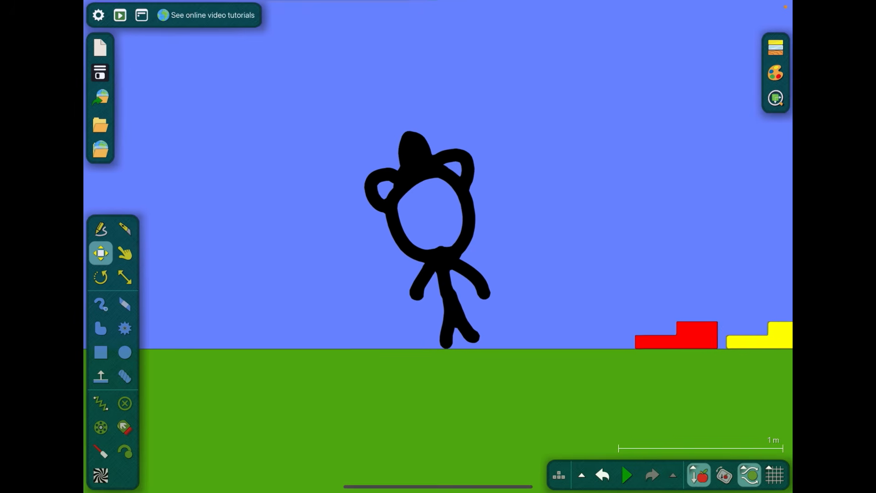
# Step: Test the staircases by dragging them while playing and pausing, then place the Freddy bear image
pyautogui.click(626, 474)
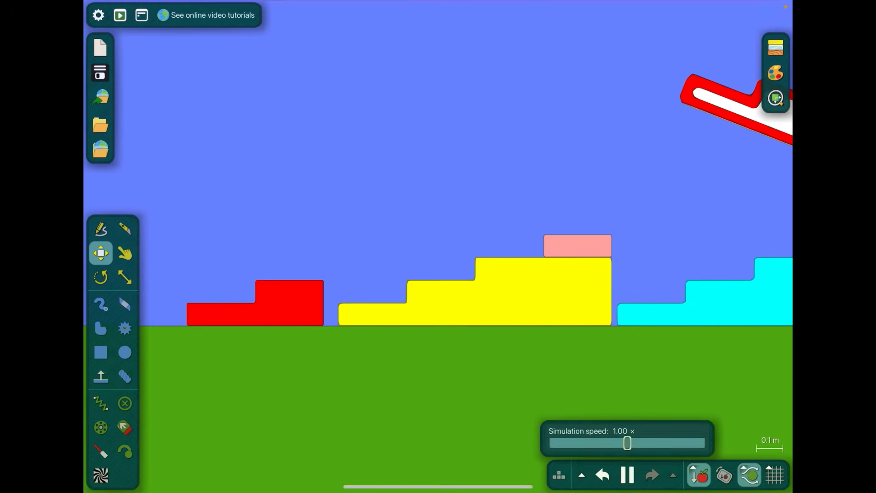
pyautogui.click(124, 252)
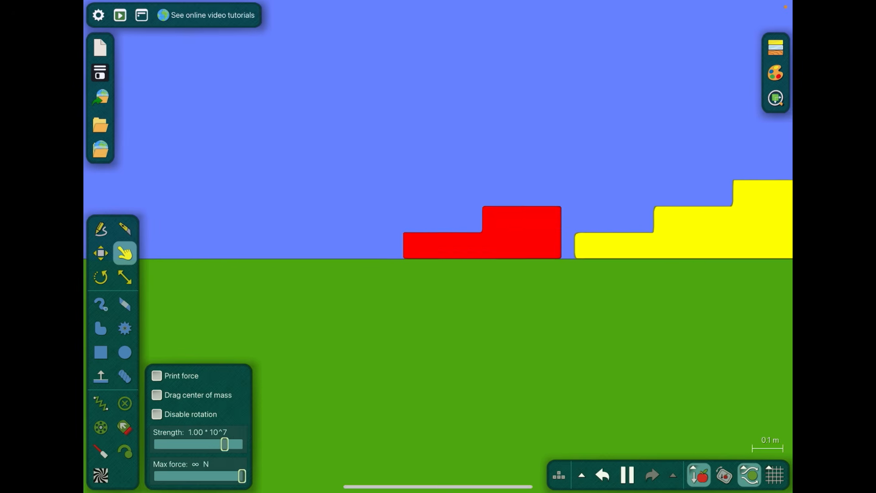
pyautogui.click(627, 475)
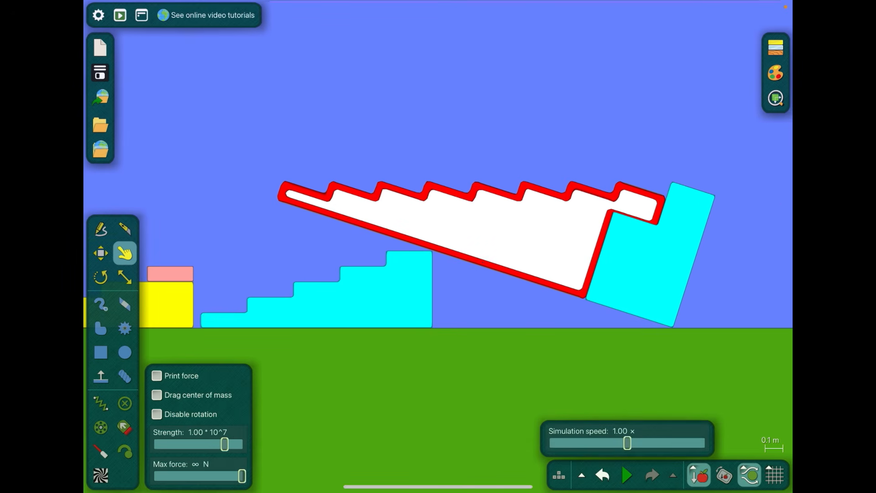
pyautogui.click(627, 475)
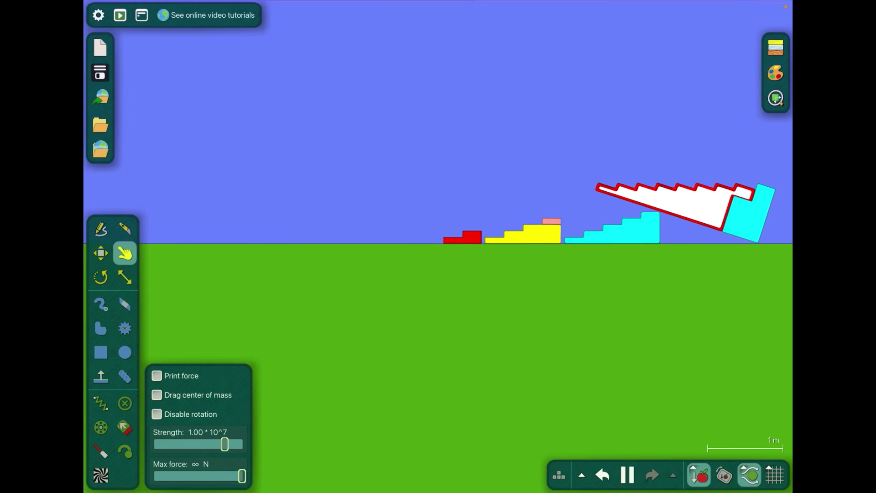
pyautogui.click(628, 476)
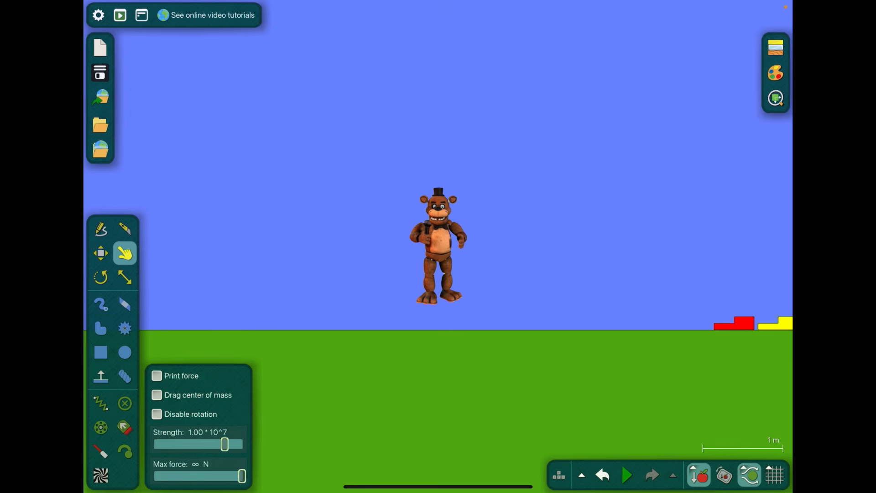
# Step: Run the simulation and fling the Freddy image so it tumbles near the staircases
pyautogui.click(626, 476)
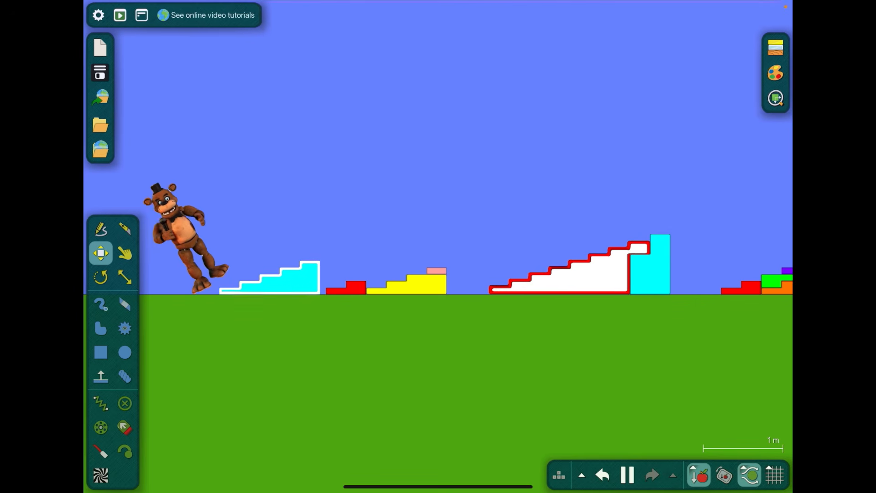
pyautogui.click(124, 253)
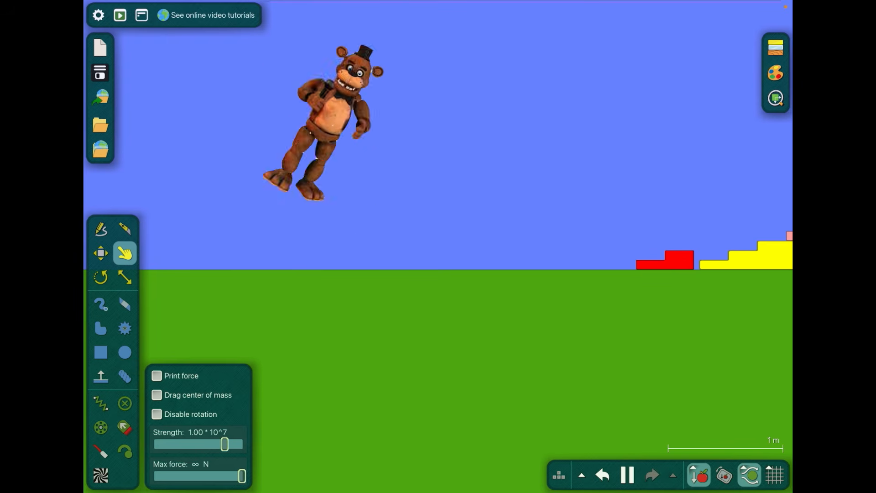
pyautogui.click(125, 278)
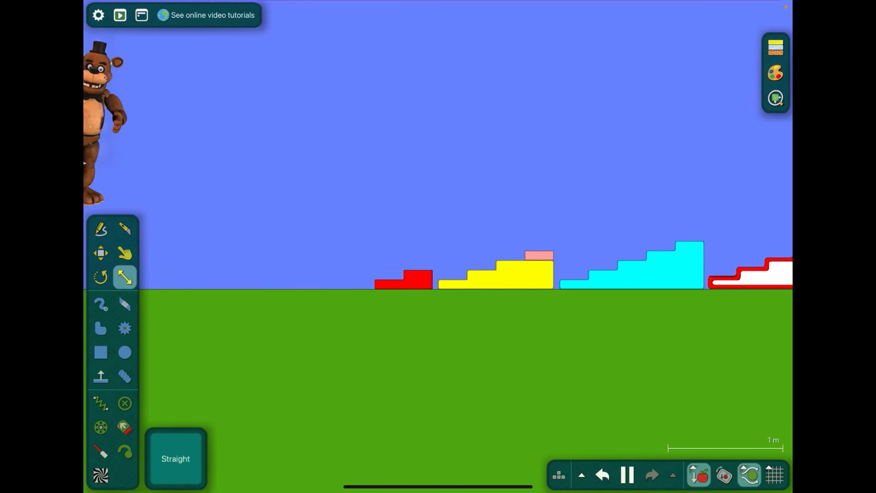
# Step: Fling the Freddy image into view, tint it red and open its edit menu
pyautogui.click(124, 253)
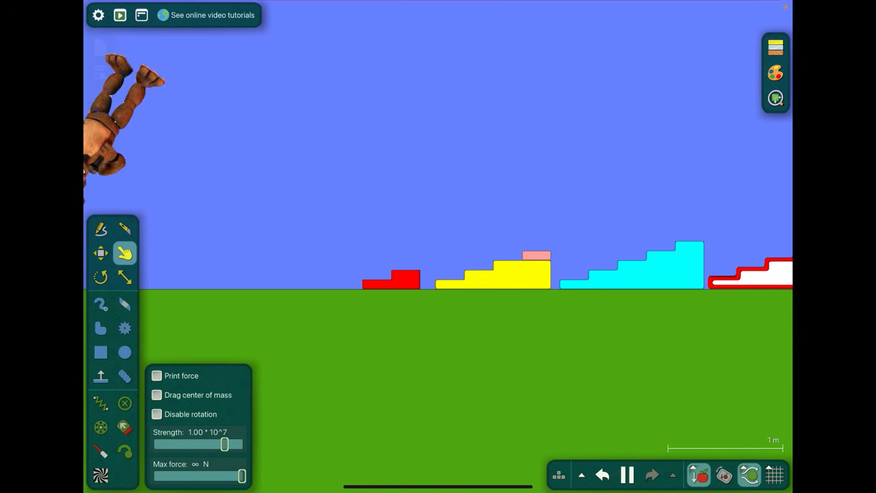
pyautogui.click(125, 278)
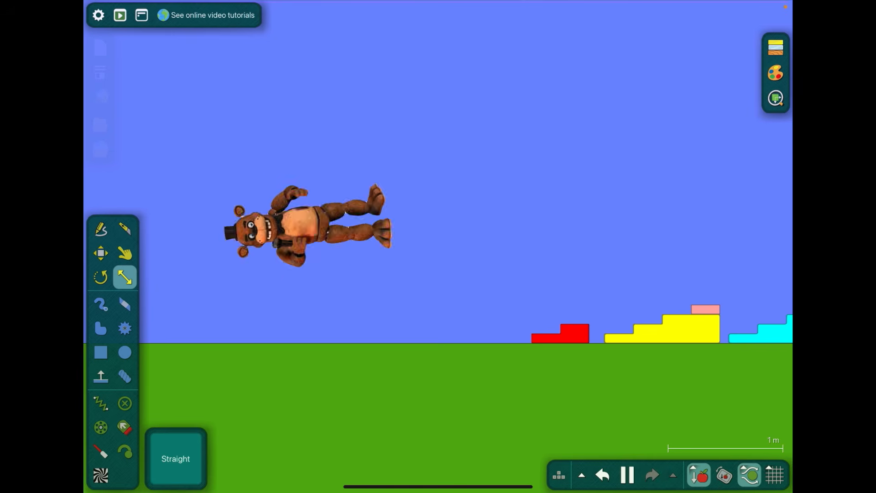
pyautogui.click(124, 253)
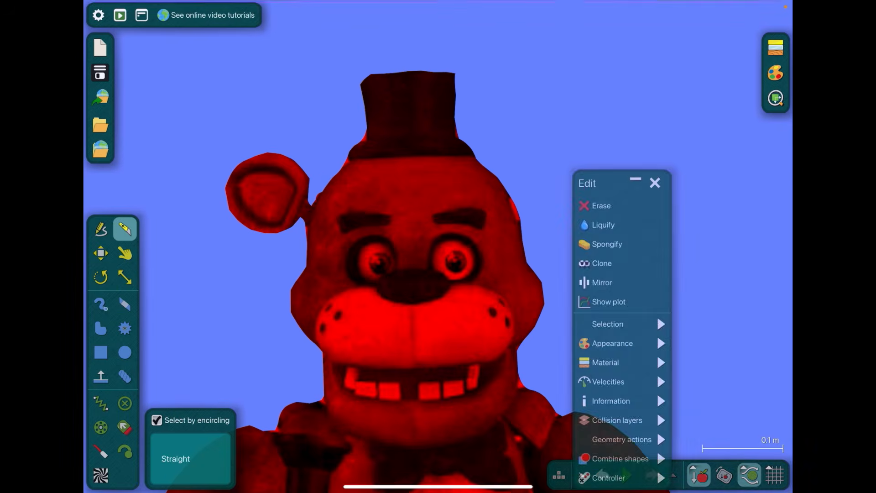
# Step: Close Freddy's edit menu and draw a rounded brown ear atop the brown block
pyautogui.click(655, 182)
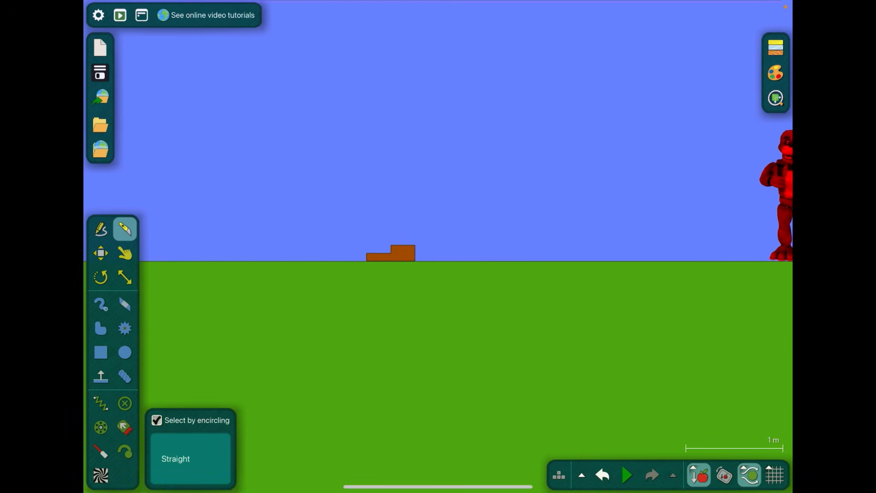
pyautogui.click(100, 303)
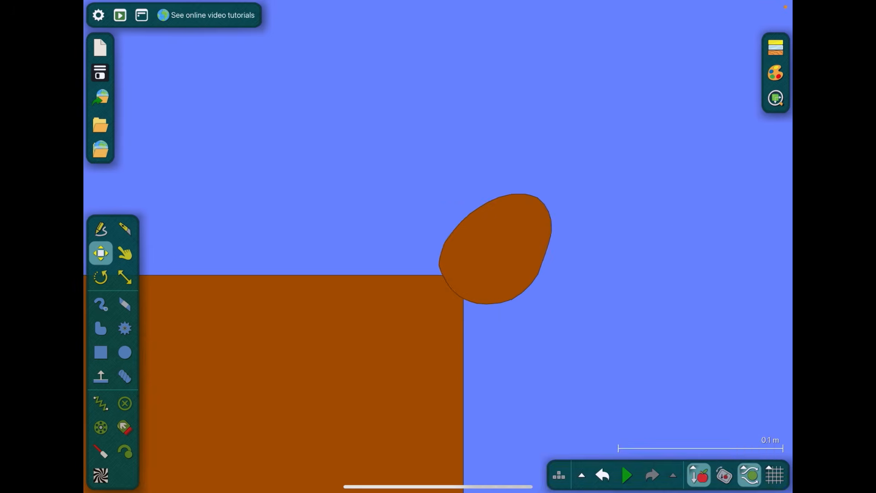
# Step: Resize the brown block figure's ear with the Scale tool, then paint a black nose and mouth
pyautogui.click(101, 304)
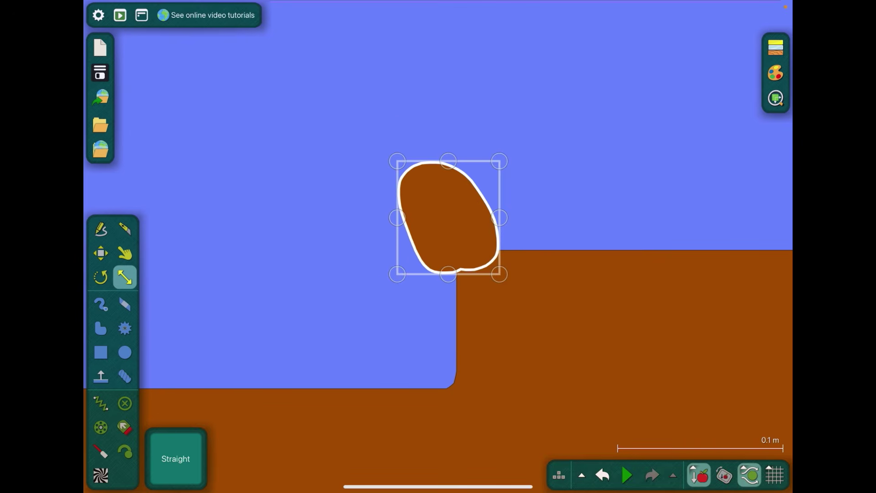
pyautogui.click(101, 304)
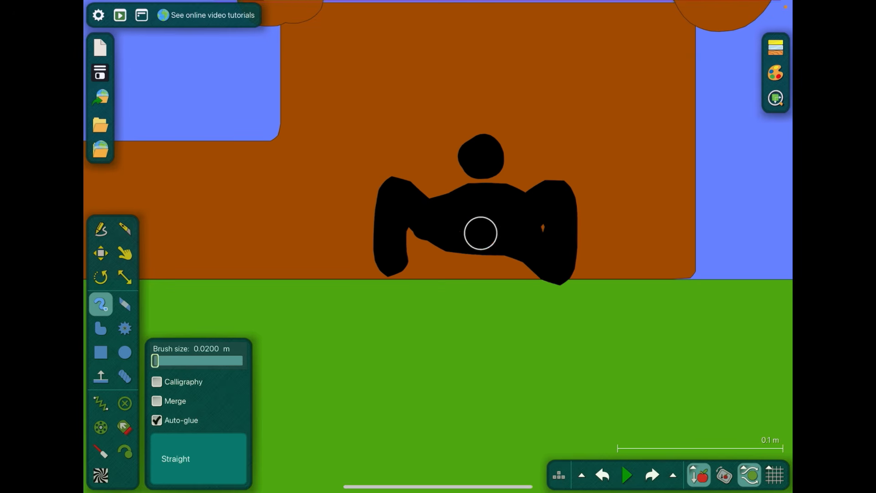
# Step: Brush-draw a black pointed hat on top and delete the mouth with the Move tool
pyautogui.click(125, 278)
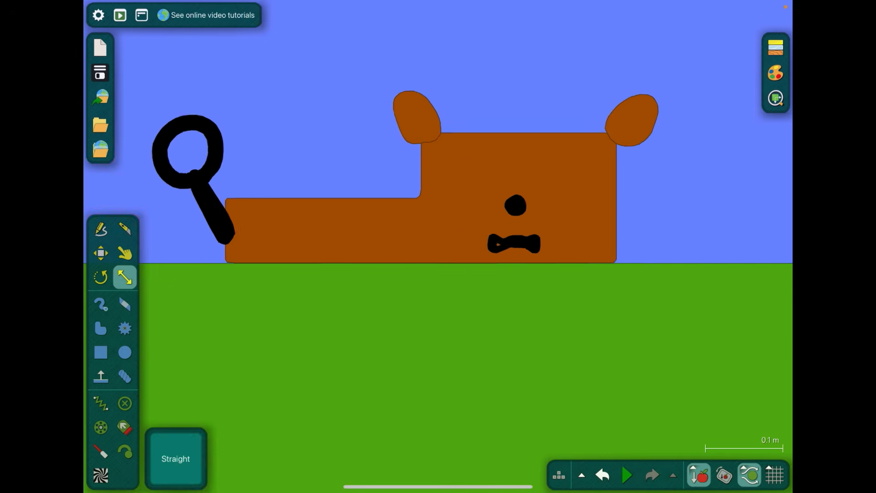
pyautogui.click(101, 304)
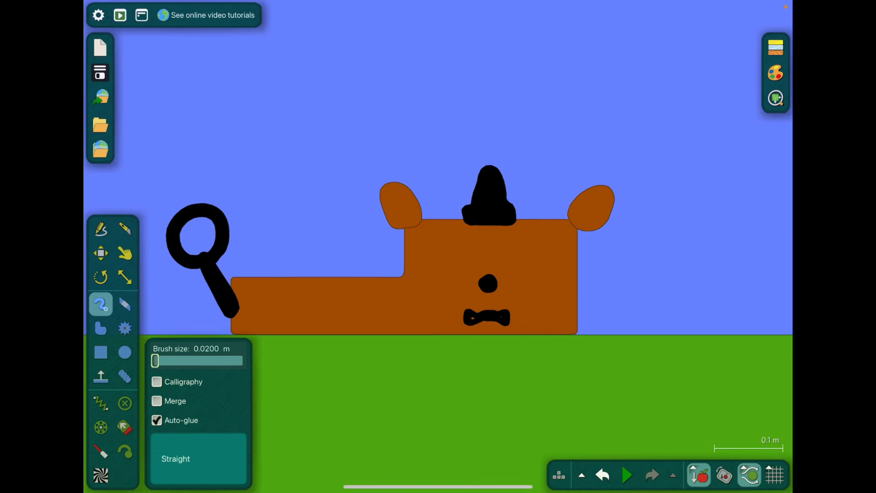
pyautogui.click(101, 252)
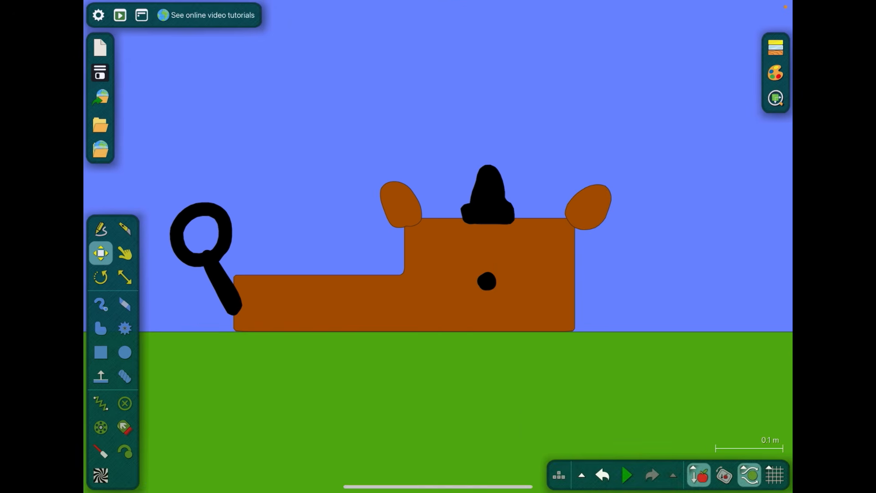
# Step: Start the simulation and recolour the microphone grey
pyautogui.click(627, 475)
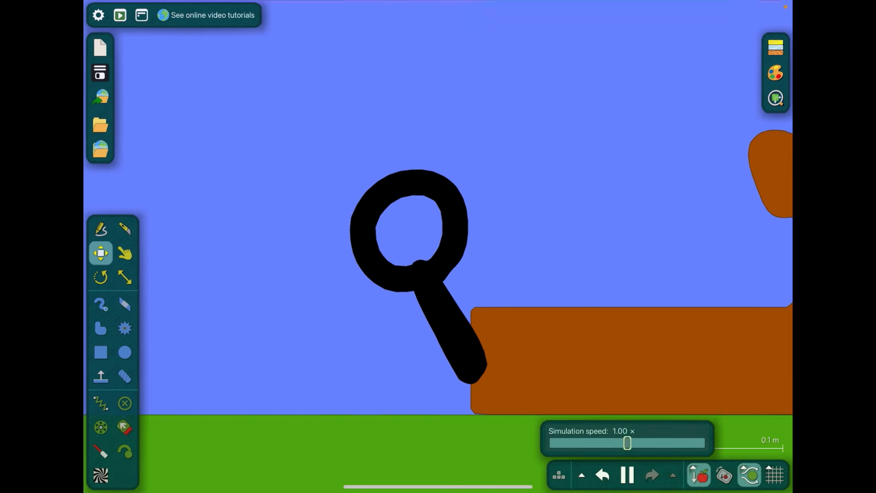
pyautogui.click(100, 304)
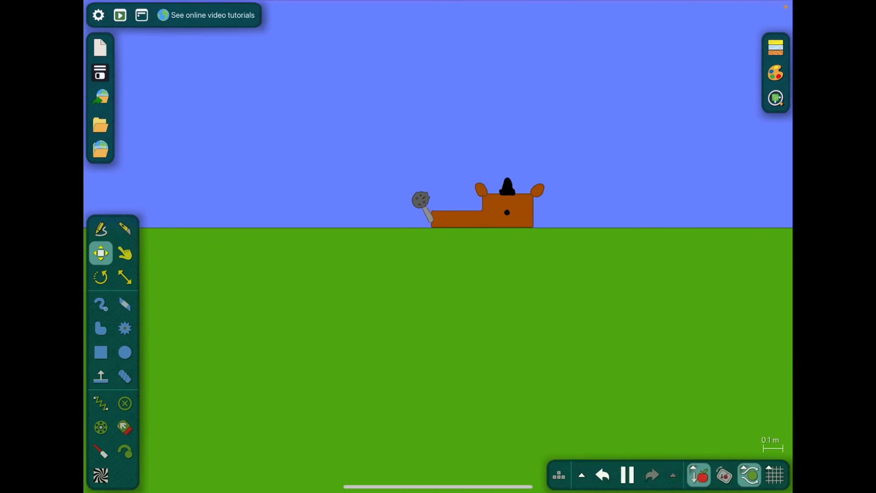
# Step: Drag the red Freddy image down onto the grass right of the hatted brown block
pyautogui.click(124, 253)
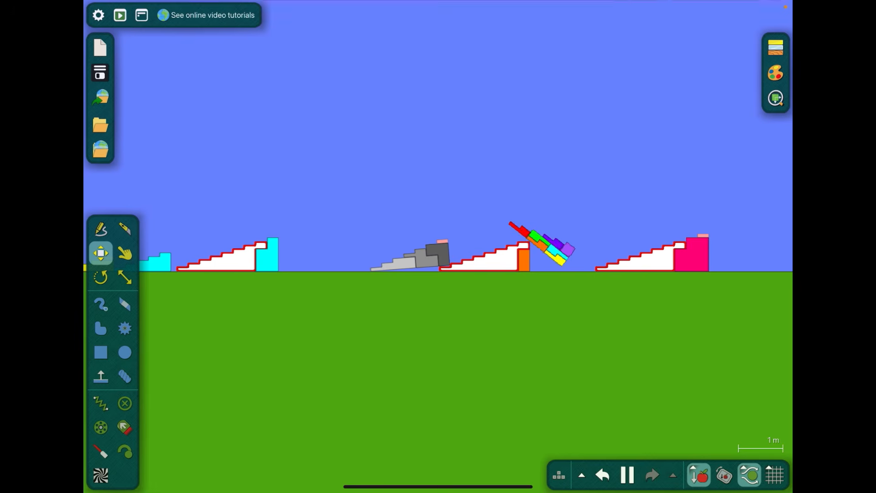
pyautogui.click(125, 253)
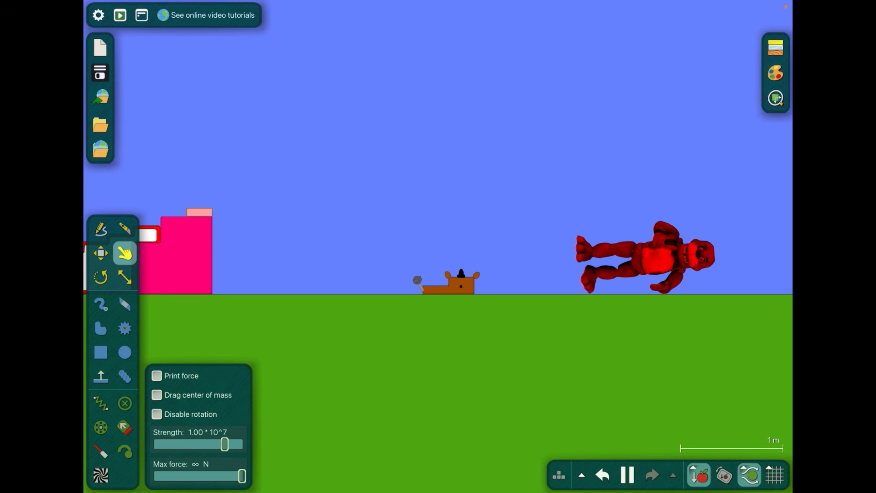
# Step: Open the Appearance colour picker for the brown body polygon
pyautogui.click(627, 475)
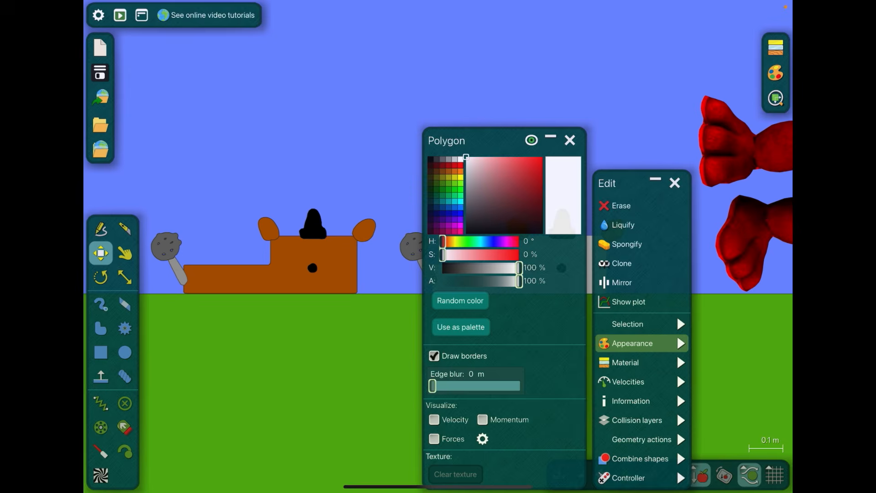
# Step: Colour the copy's body yellow, close Appearance, then open and close its Edit menu
pyautogui.click(454, 241)
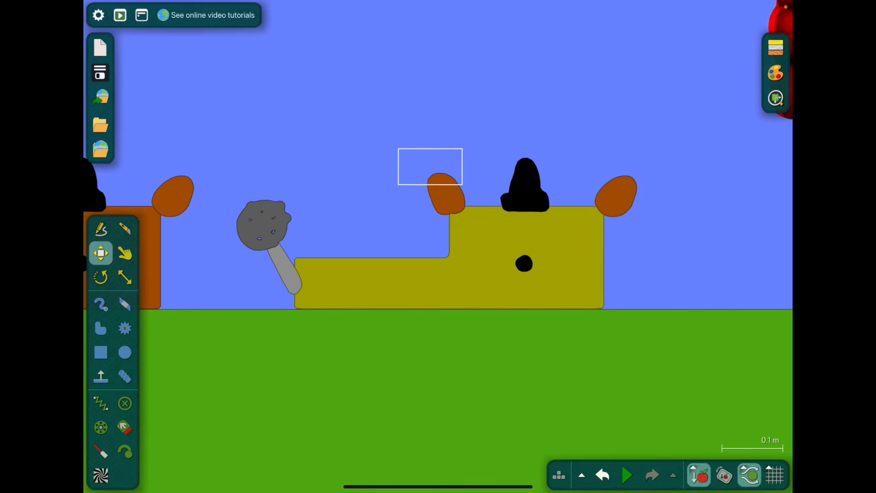
pyautogui.rightClick(436, 167)
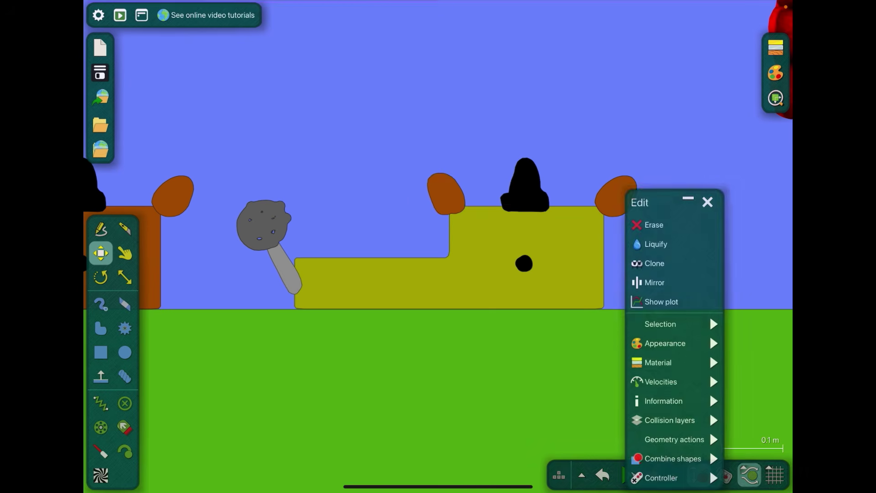
pyautogui.click(708, 202)
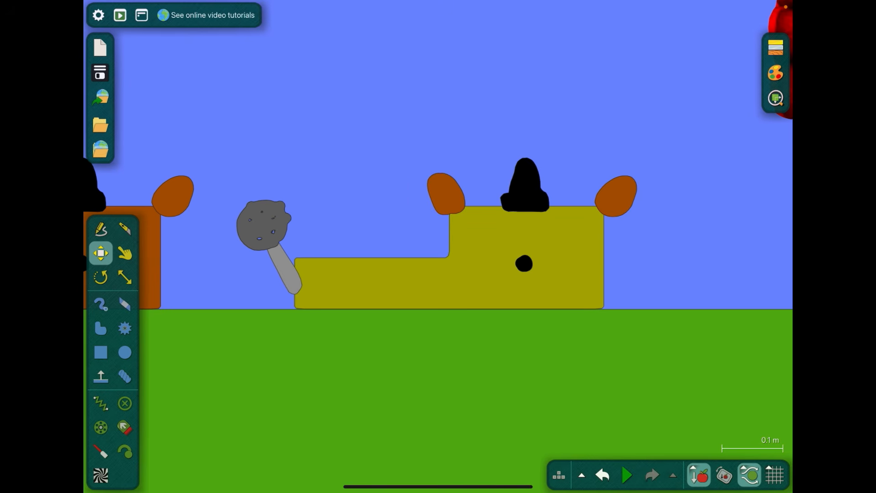